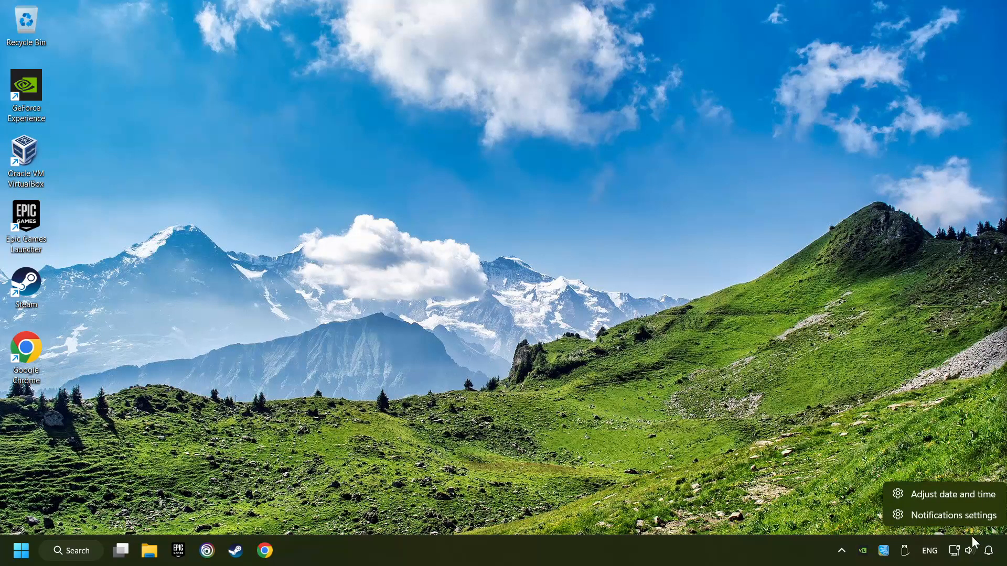
# Turn on automatic time zone and automatic time, sync the clock now, then close Settings.
pyautogui.click(953, 494)
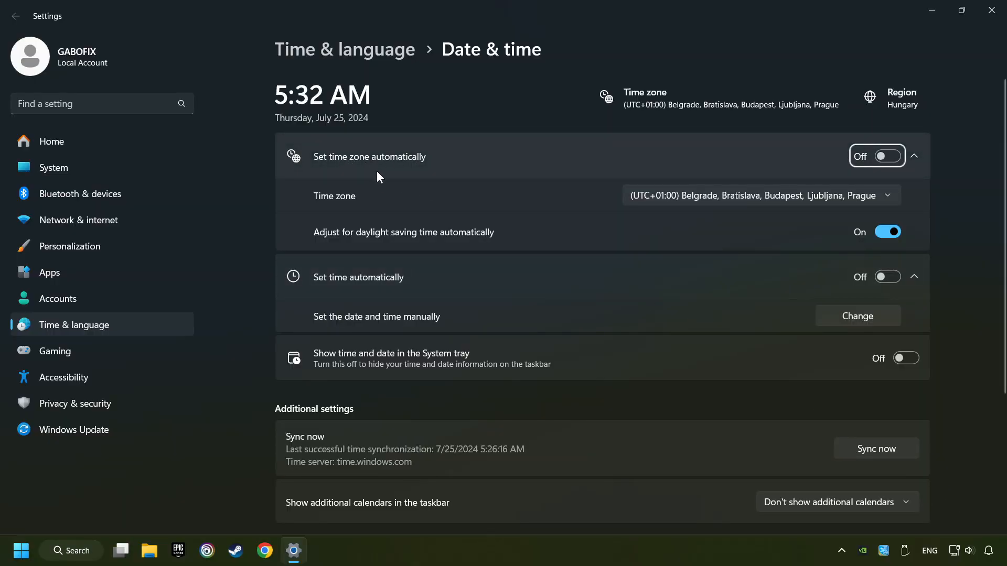
pyautogui.click(905, 157)
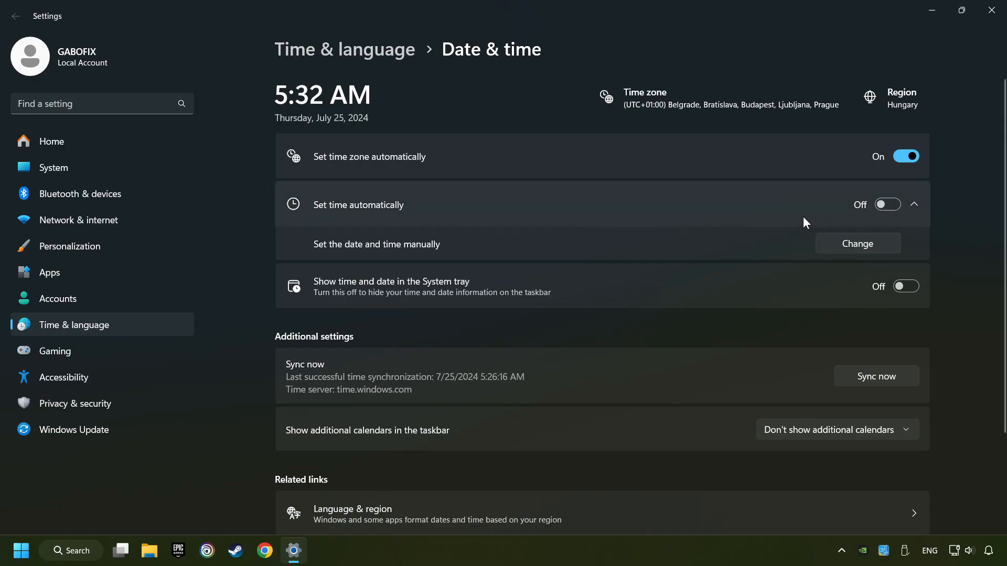
pyautogui.click(887, 205)
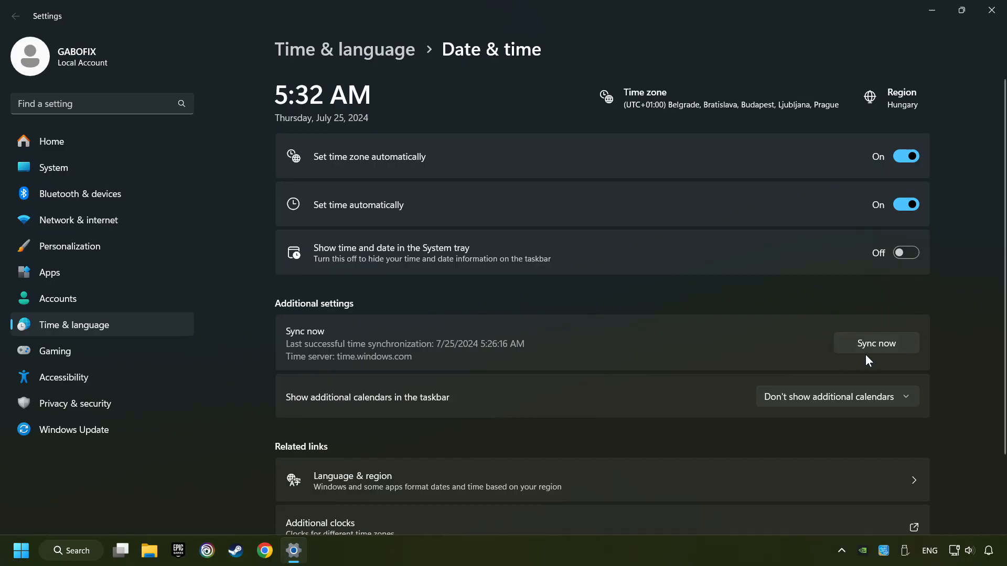
pyautogui.click(875, 342)
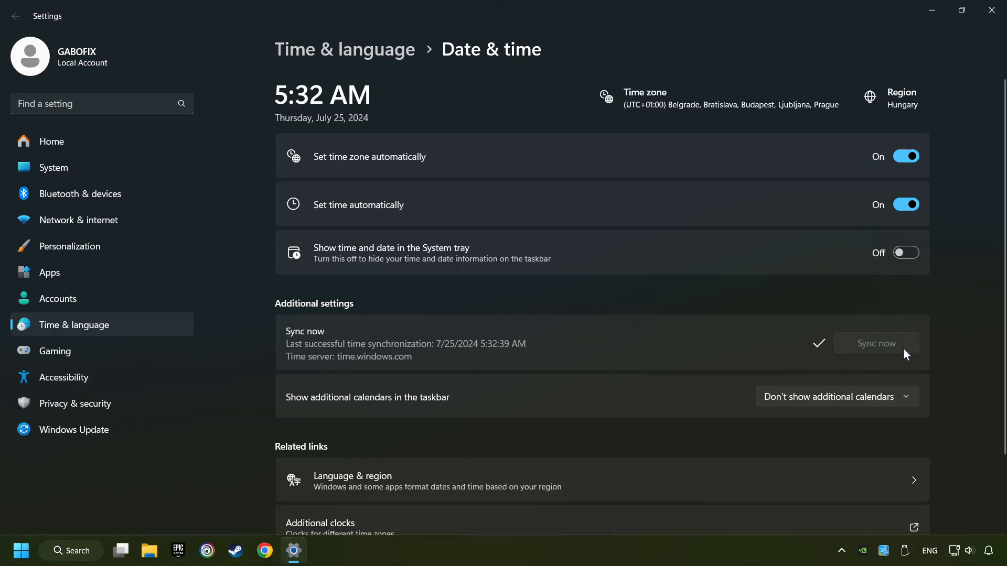
pyautogui.moveTo(991, 10)
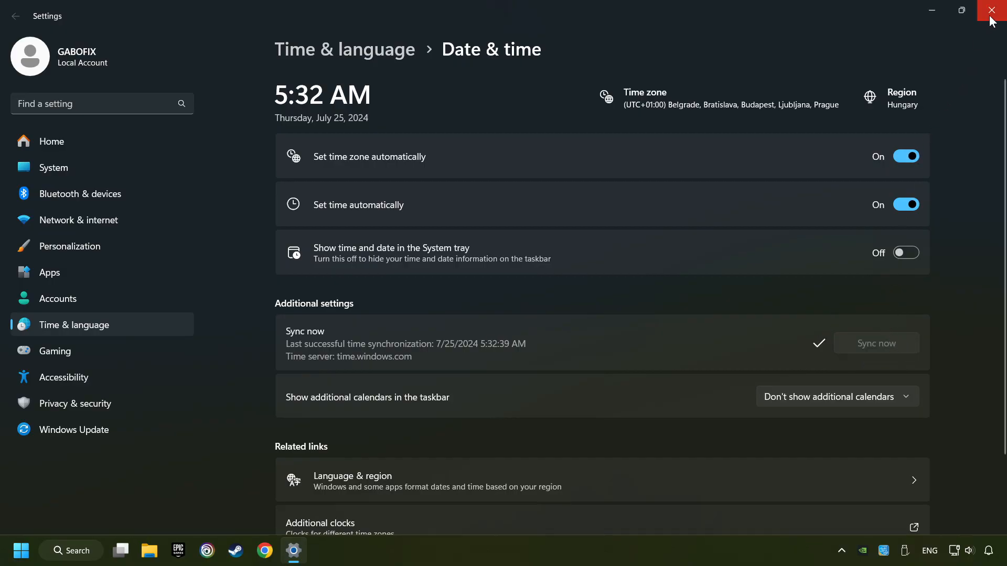
pyautogui.click(991, 11)
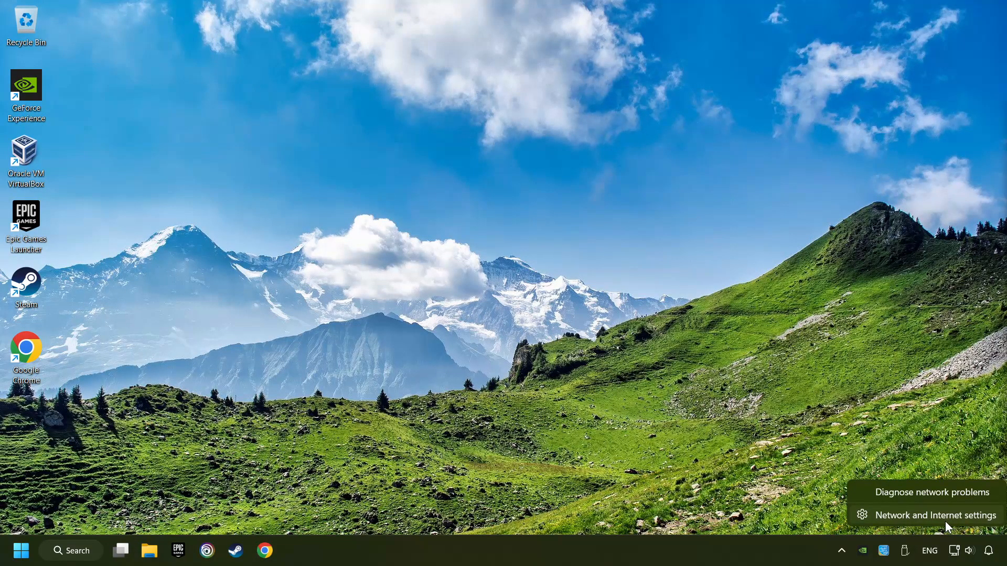
# In Proxy settings, keep the manual proxy server Off and save it, then close Settings.
pyautogui.click(936, 516)
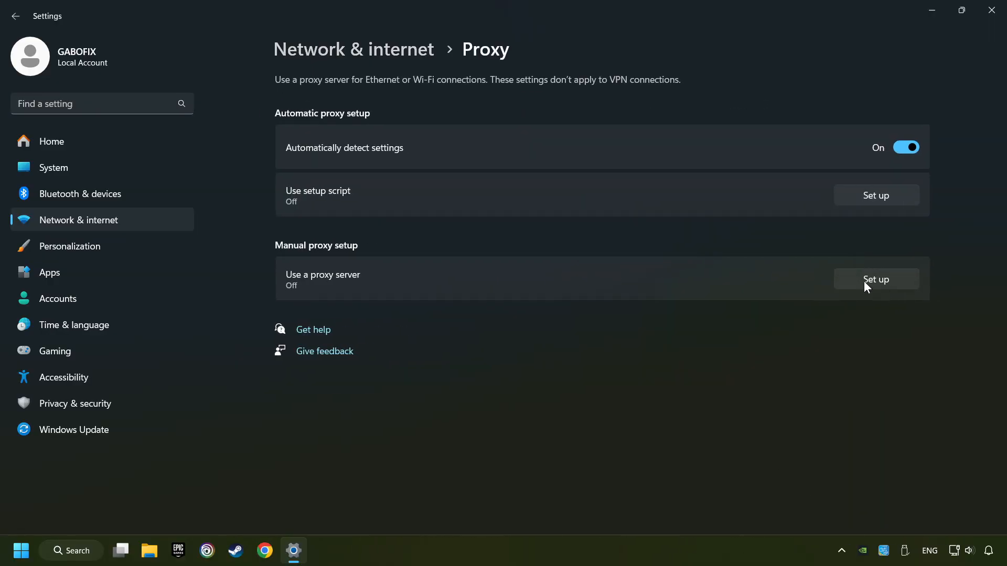
pyautogui.click(874, 279)
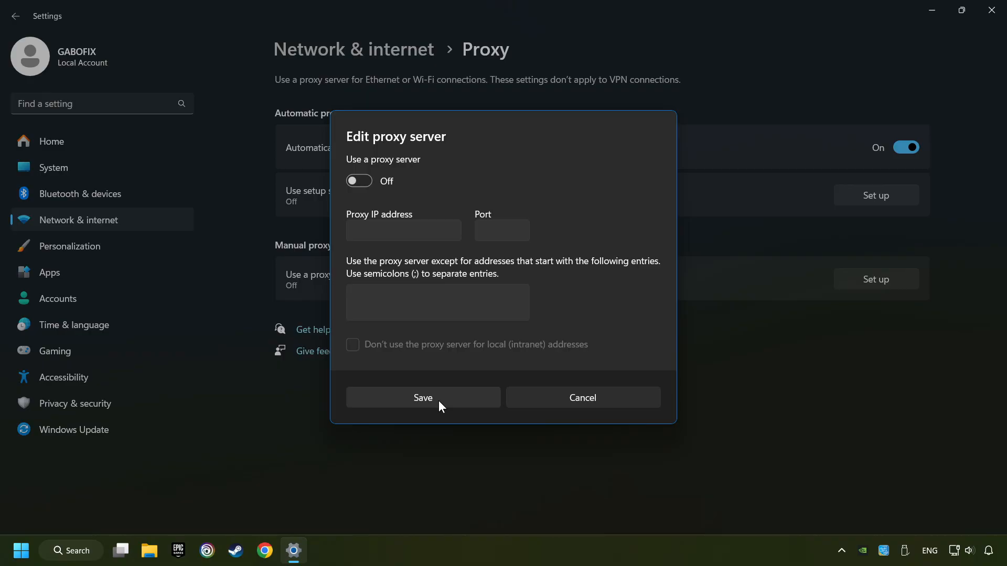
pyautogui.click(423, 397)
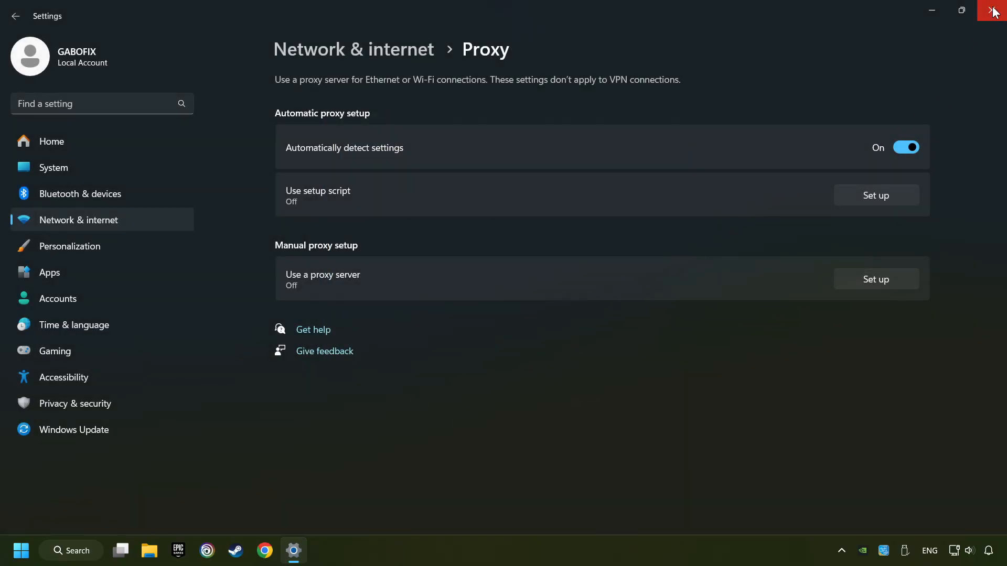
pyautogui.click(993, 11)
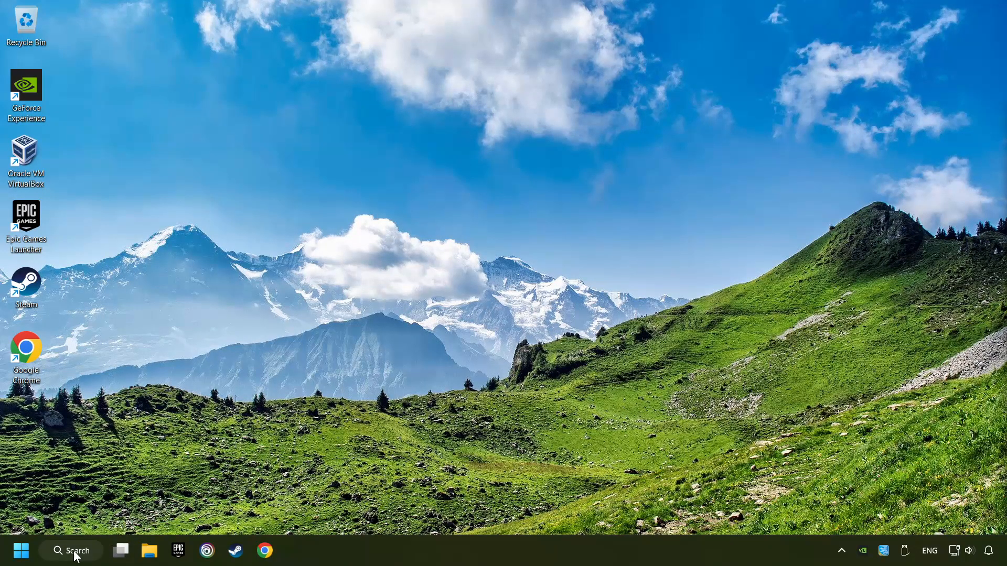
# Search for 'cmd' and run Command Prompt as administrator.
pyautogui.write('cmd')
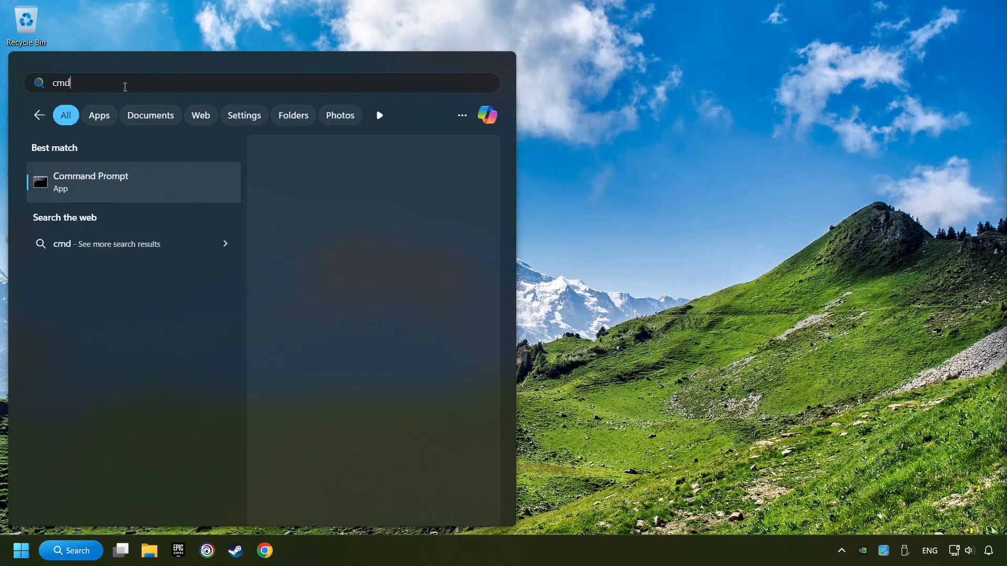
pyautogui.rightClick(91, 181)
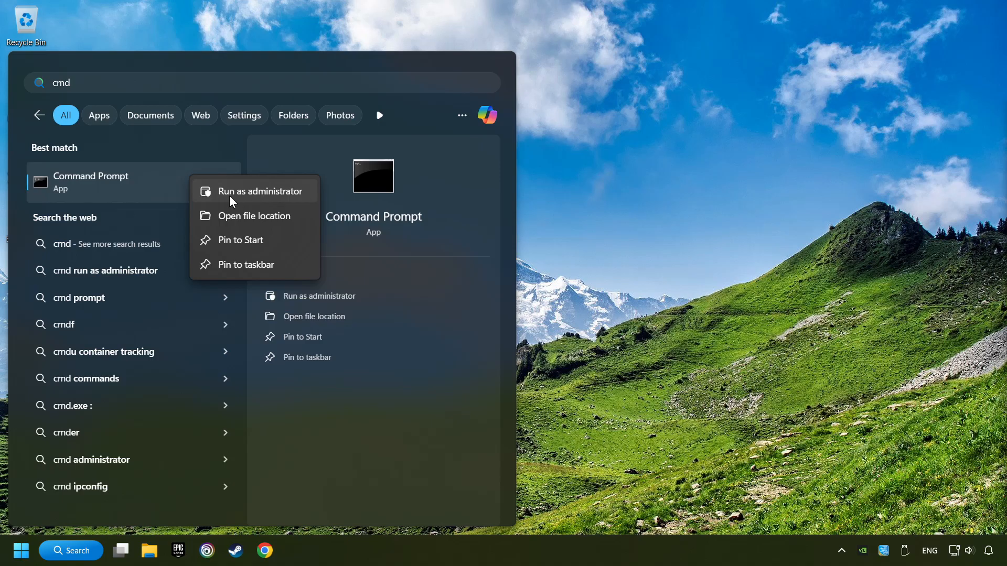
pyautogui.click(259, 191)
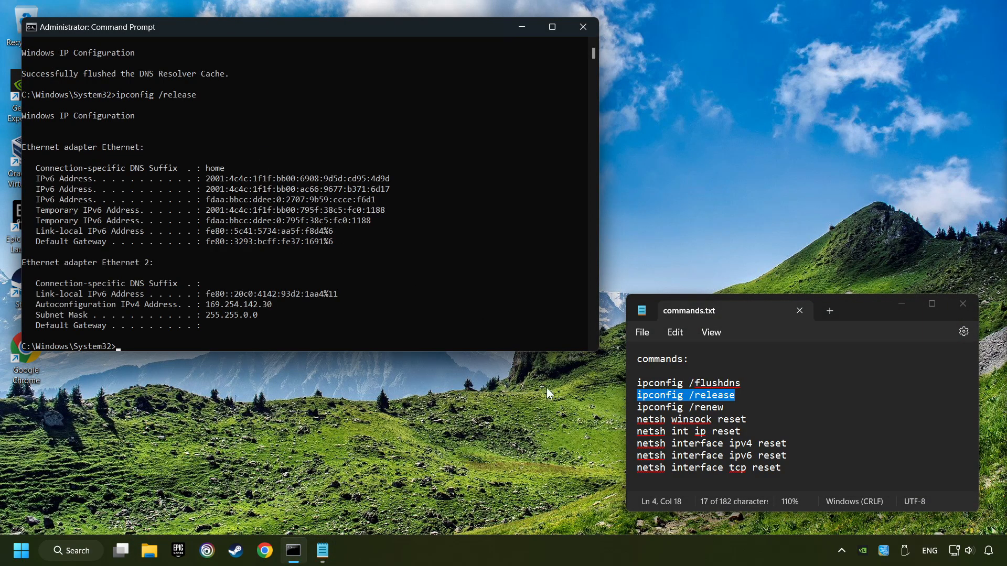
# Run ipconfig /renew and the netsh resets, then close the Command Prompt window.
pyautogui.write('ipconfig /renew')
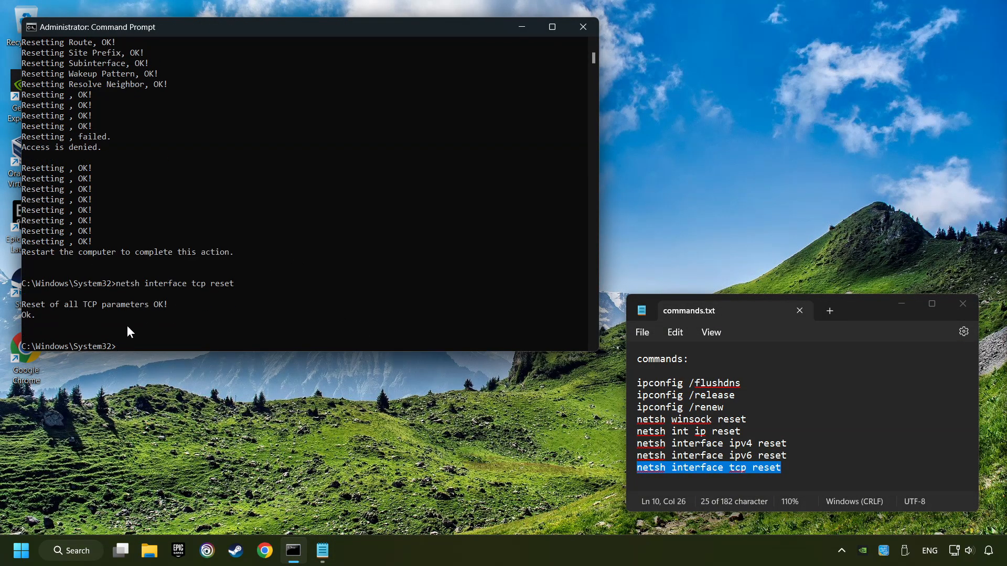
pyautogui.moveTo(582, 27)
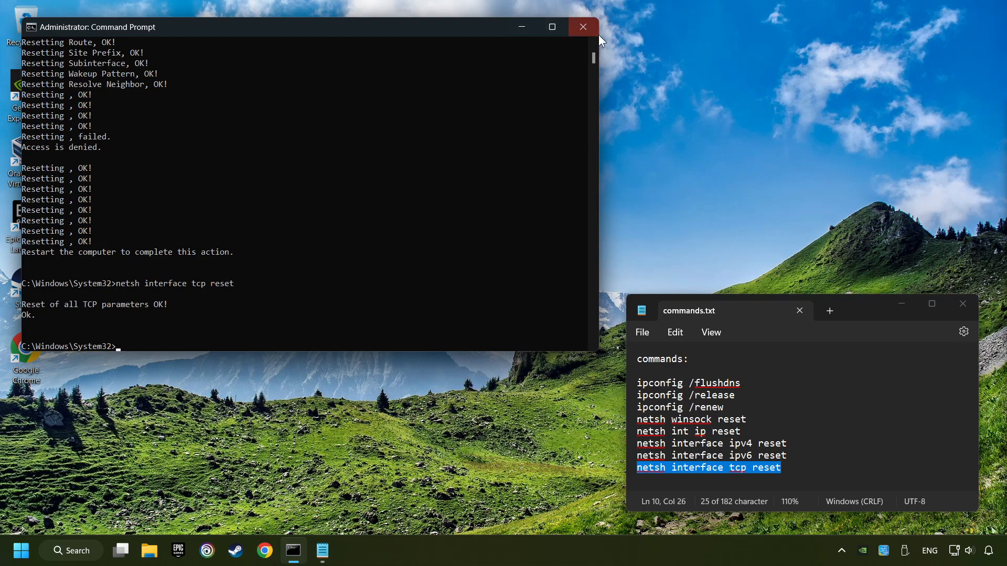
pyautogui.click(582, 26)
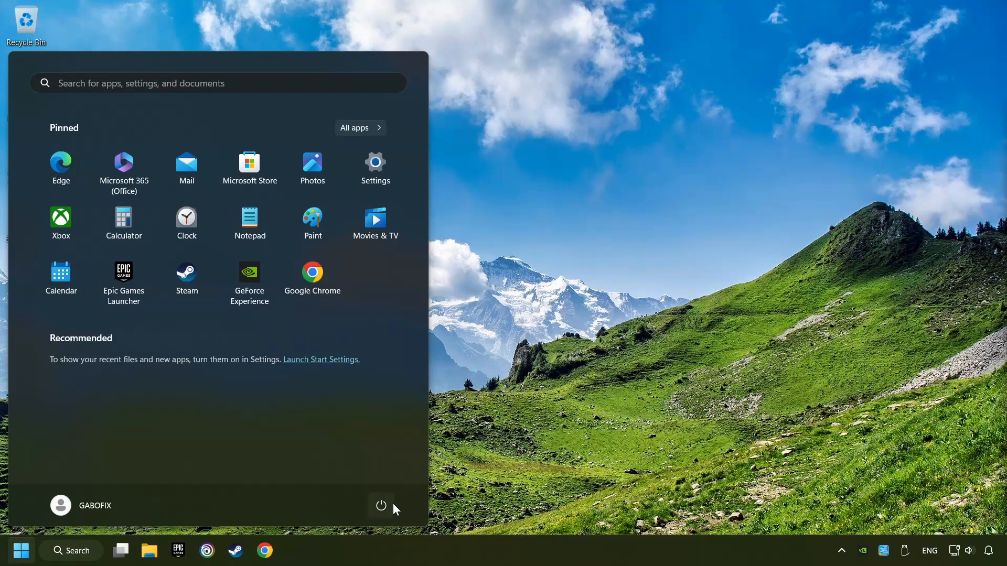
# Bring up the Start menu power options to restart the computer.
pyautogui.click(380, 506)
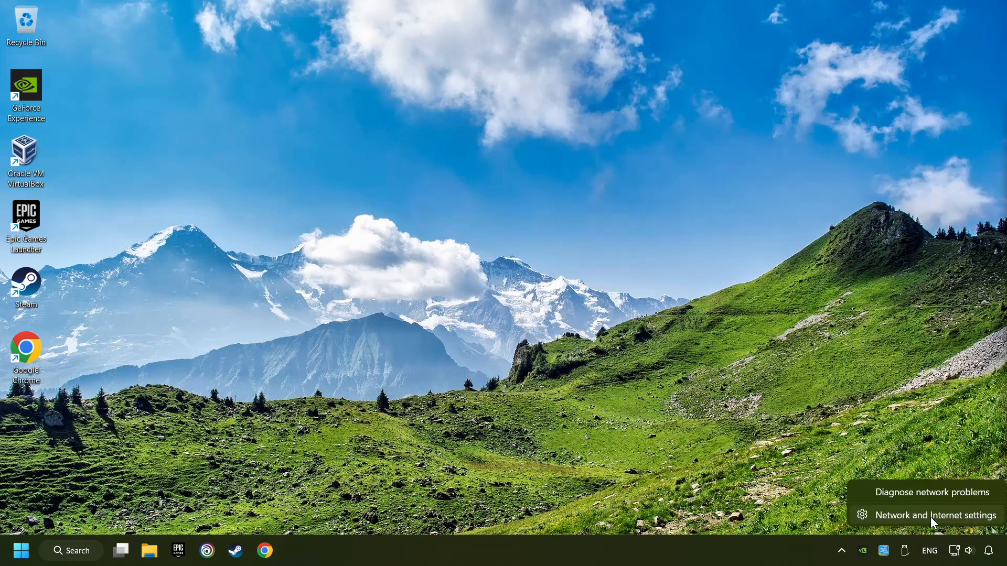
# Go to Network & internet > Advanced network settings and bring up the Network reset page.
pyautogui.click(934, 514)
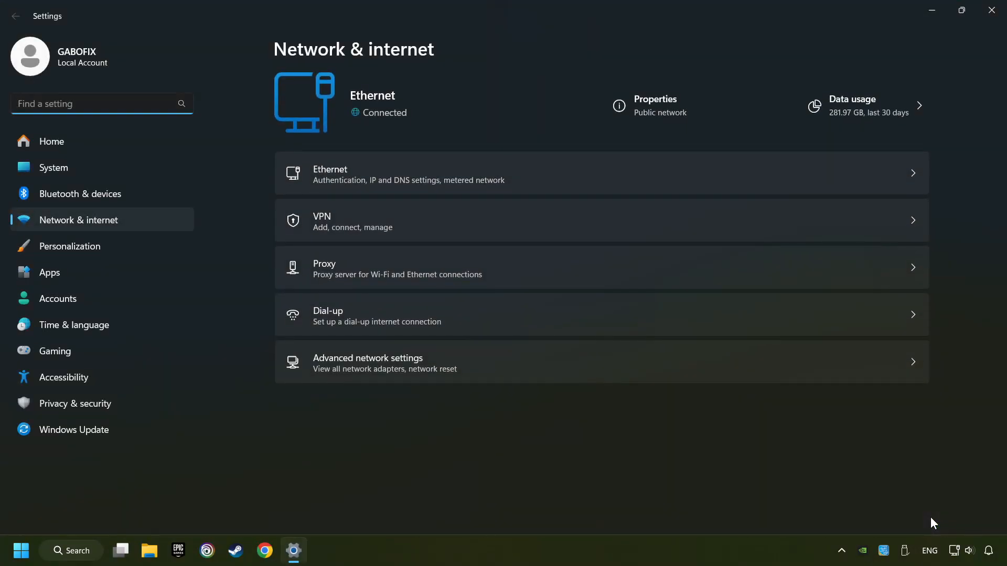
pyautogui.moveTo(527, 369)
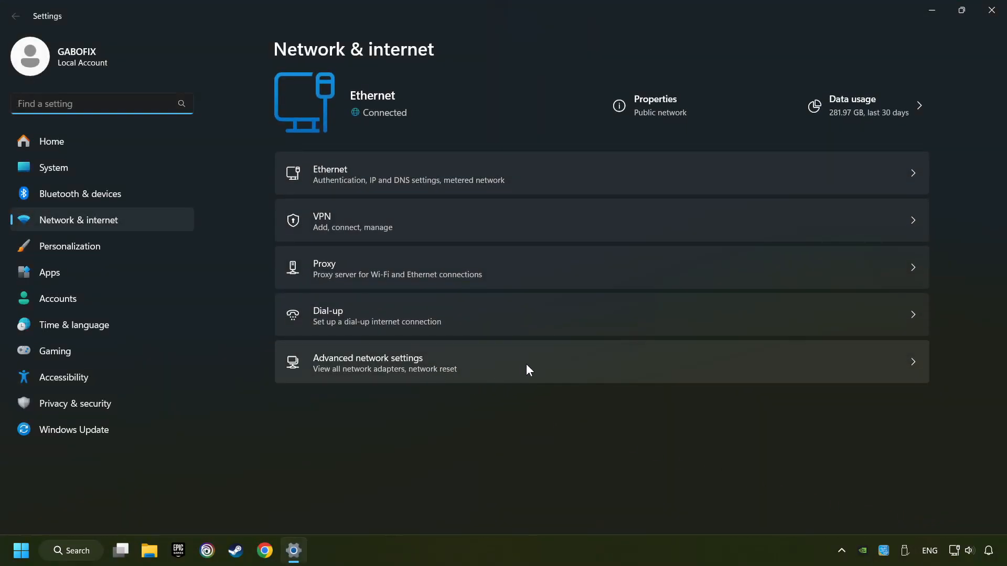
pyautogui.click(368, 363)
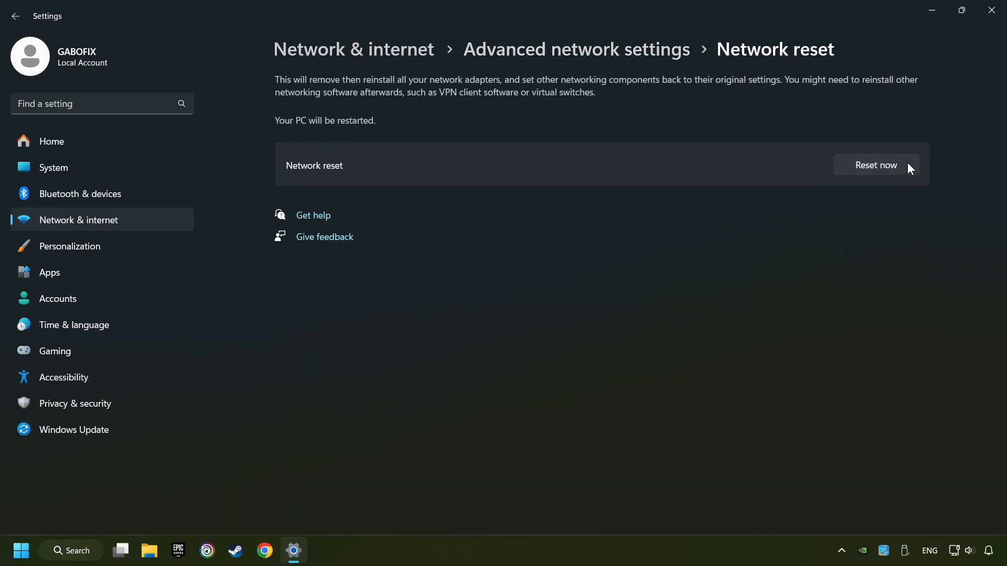
pyautogui.click(874, 165)
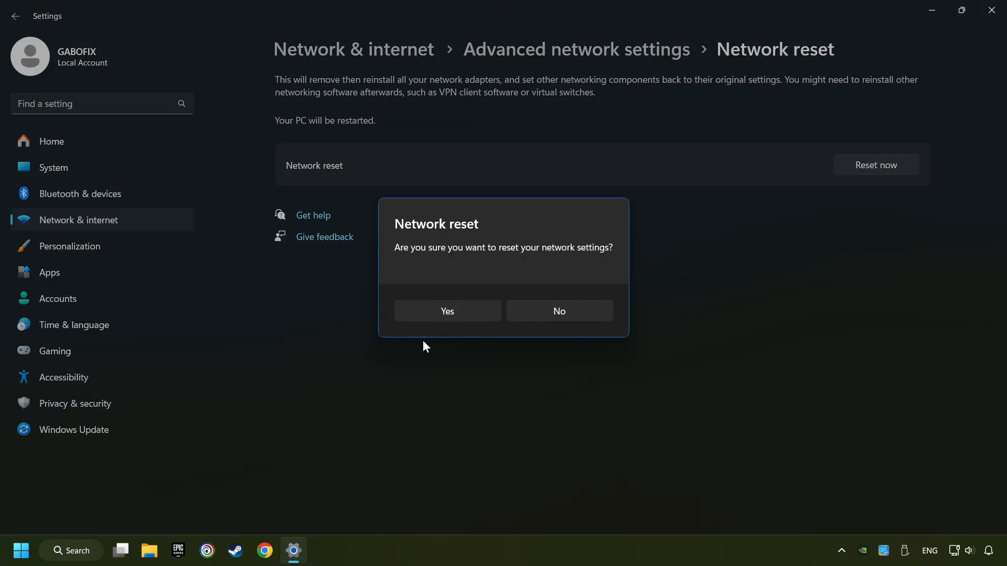
pyautogui.click(558, 310)
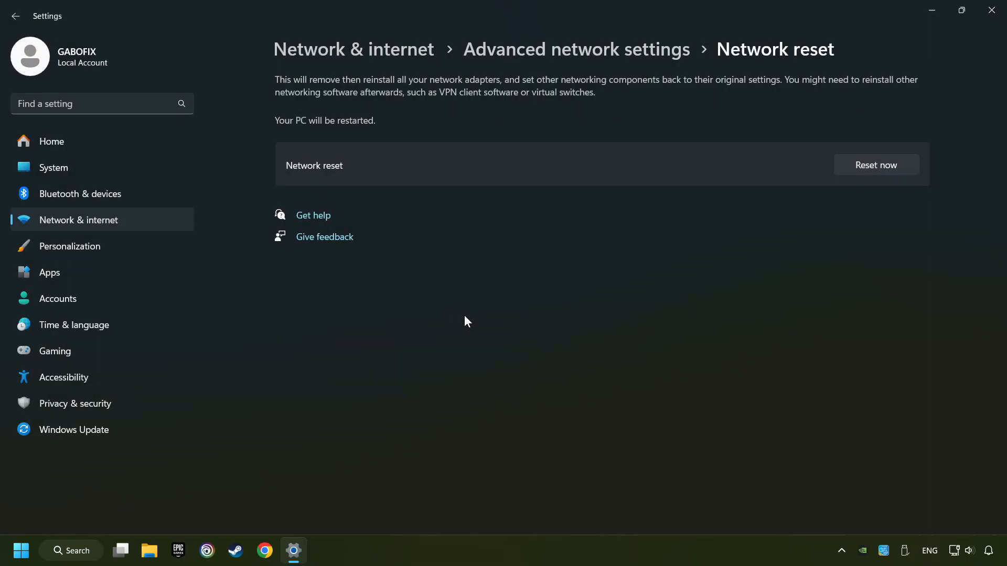
pyautogui.moveTo(991, 10)
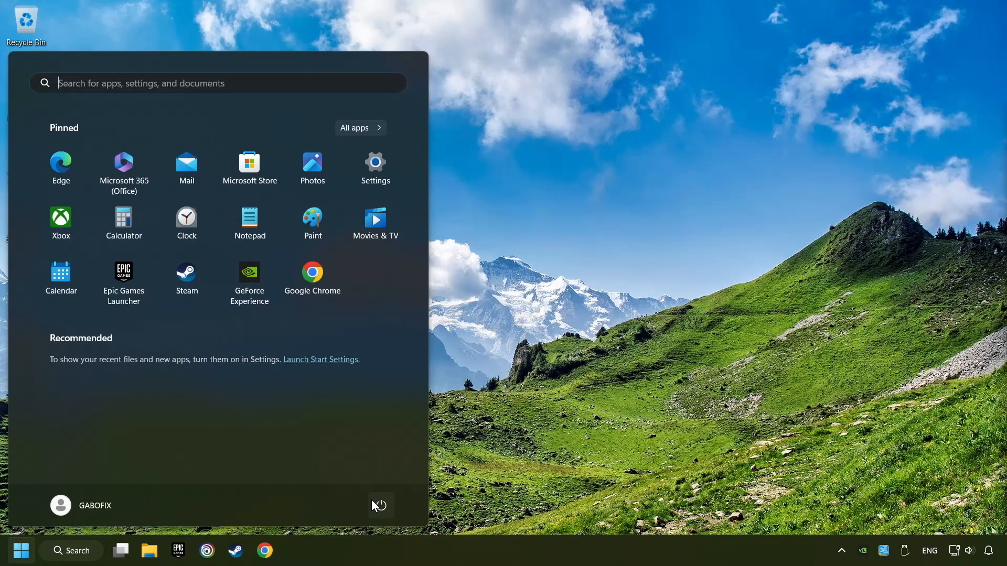
# Search the Start menu for 'control panel'.
pyautogui.click(71, 550)
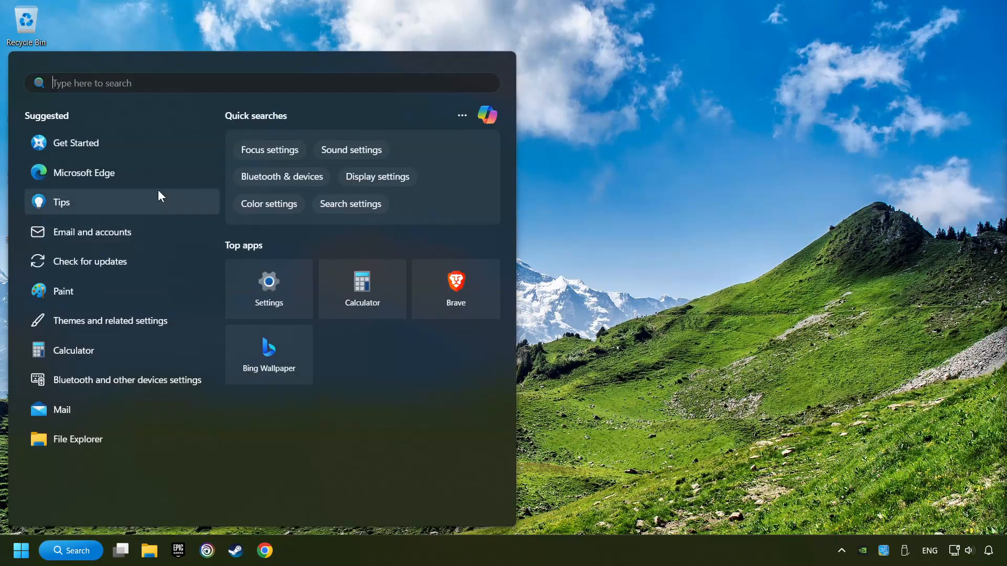
pyautogui.write('control panel')
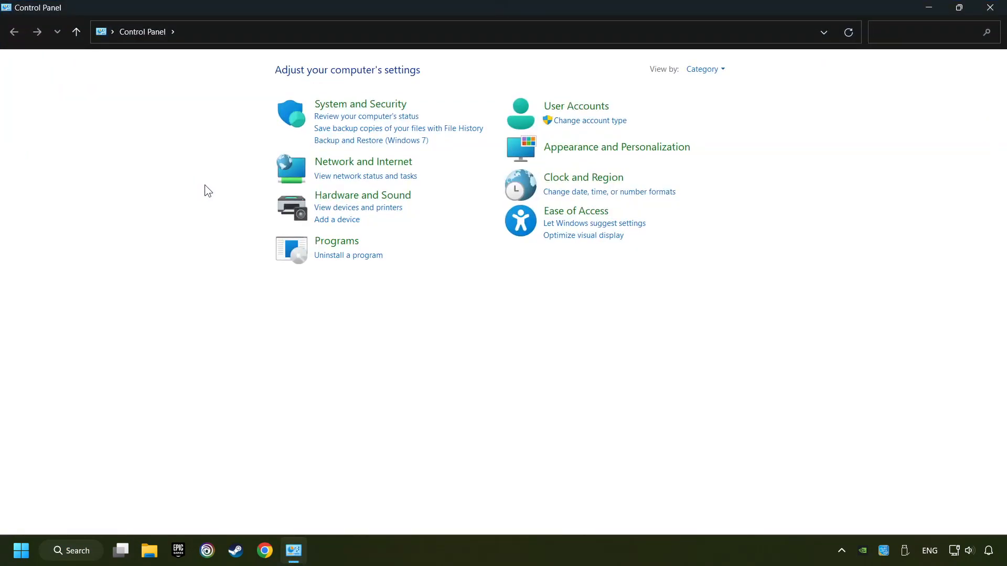
pyautogui.moveTo(364, 162)
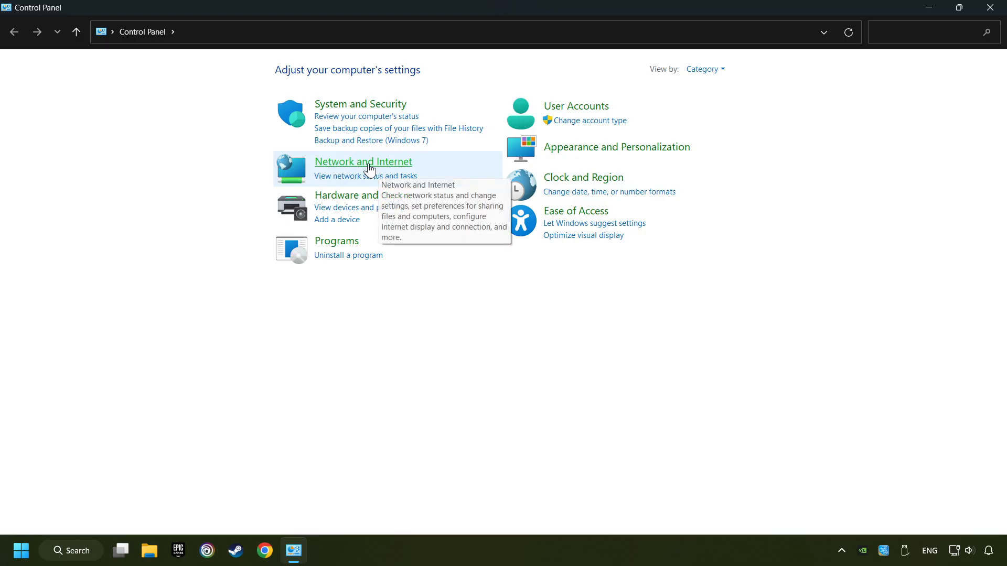
# Via Network and Sharing Center's adapter list, bring up the Ethernet connection's Properties.
pyautogui.click(362, 162)
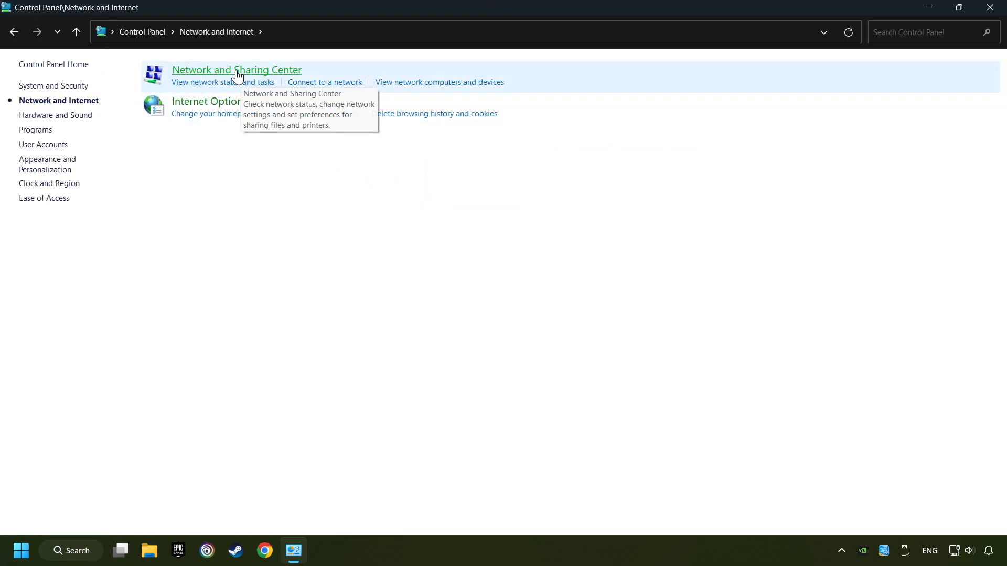
pyautogui.click(236, 69)
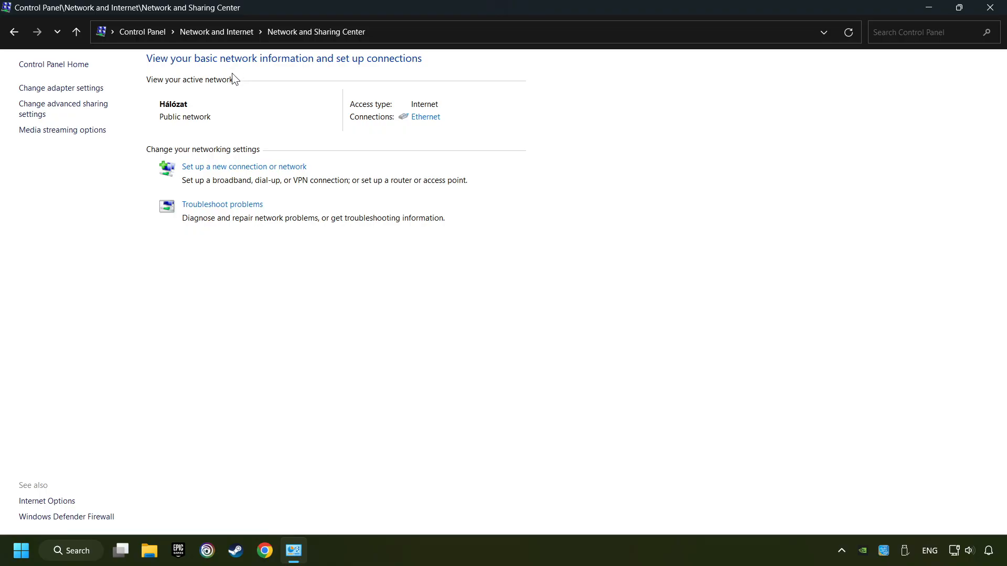
pyautogui.click(61, 88)
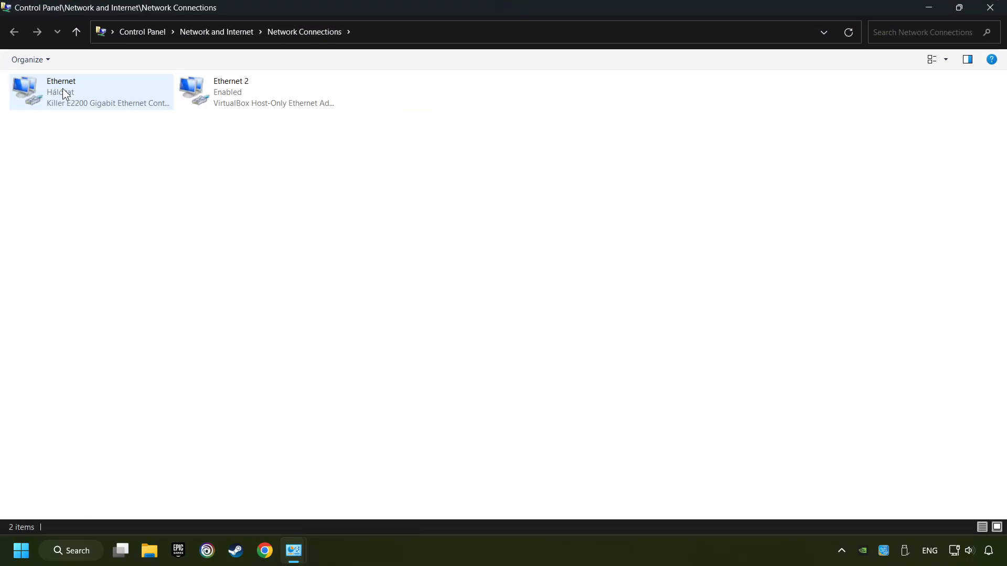
pyautogui.click(91, 92)
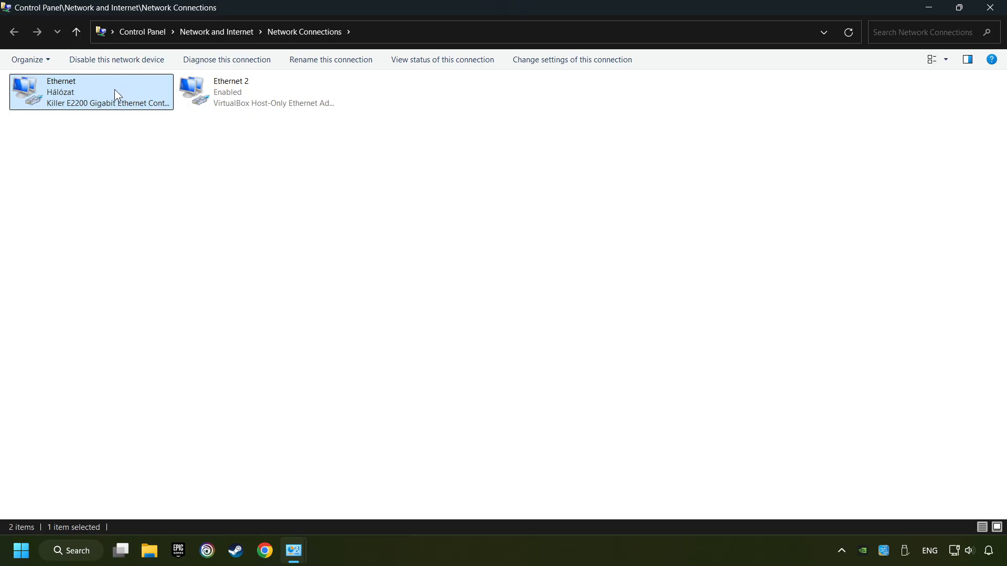
pyautogui.rightClick(90, 93)
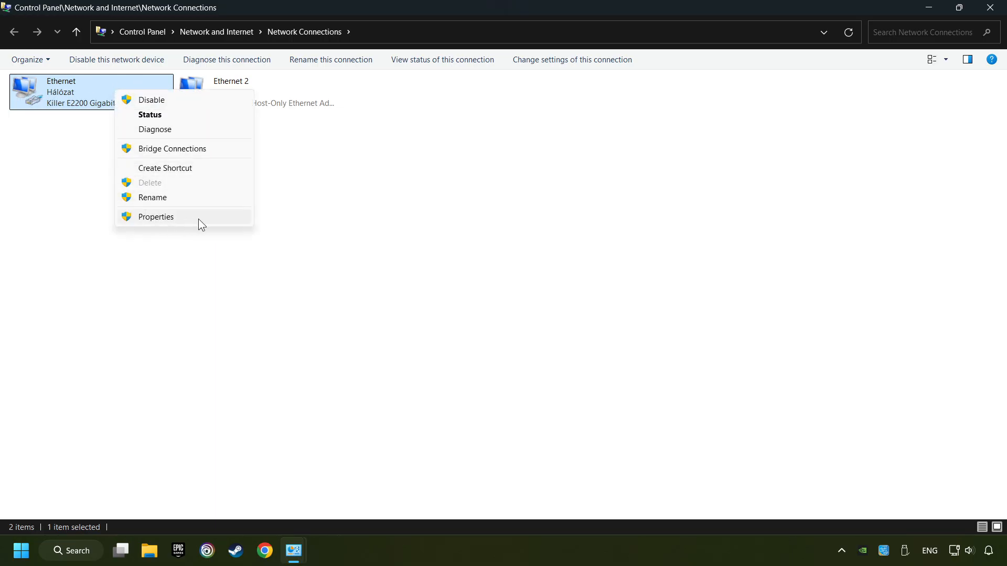
pyautogui.click(156, 216)
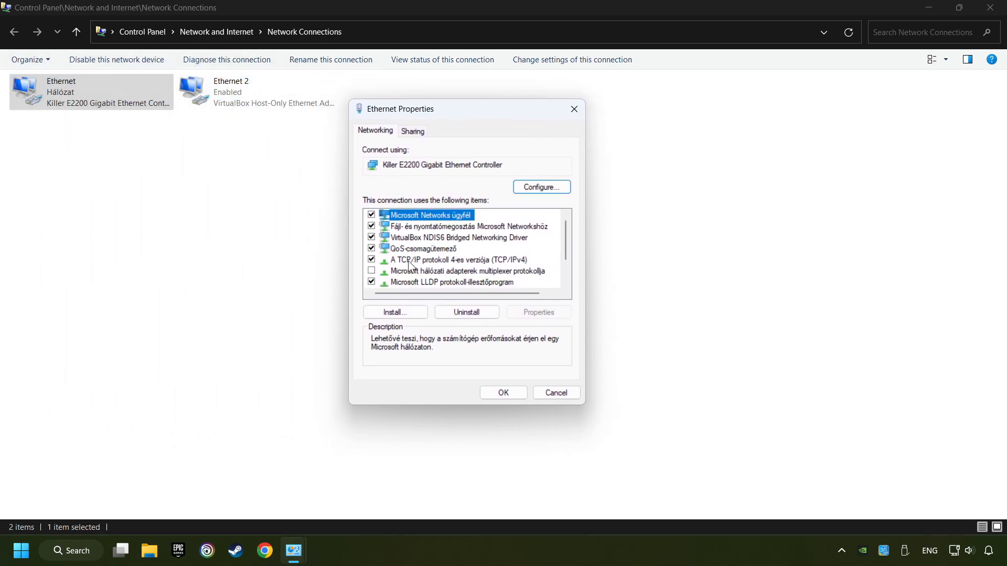
# In TCP/IPv4 Properties, set manual DNS servers 8.8.8.8 and 8.8.4.4.
pyautogui.click(459, 259)
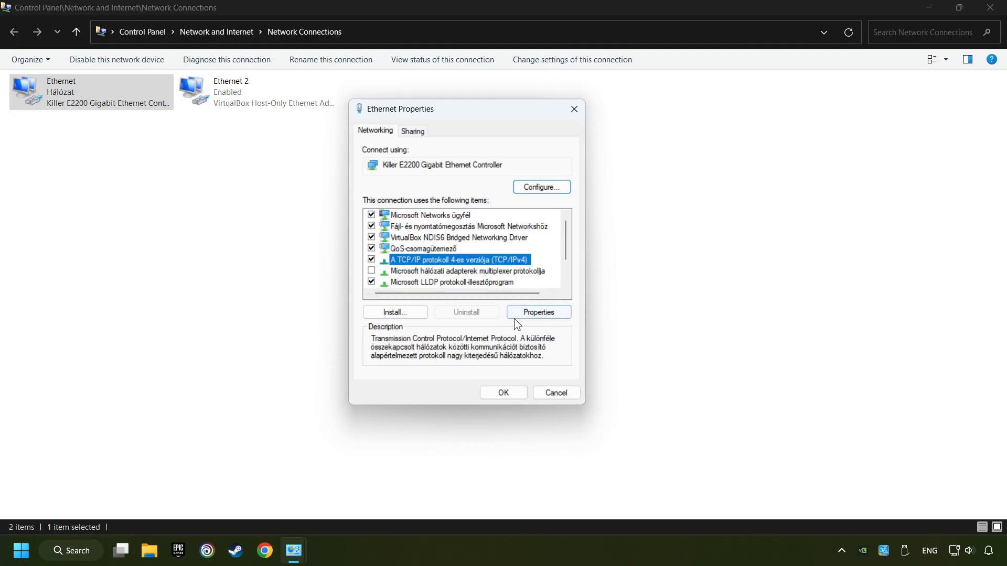
pyautogui.click(537, 312)
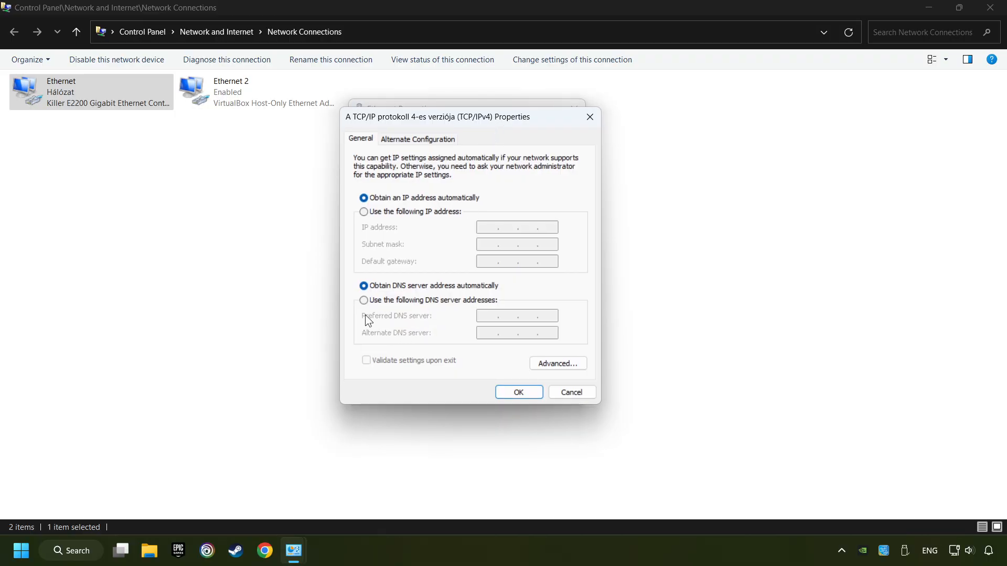
pyautogui.click(364, 300)
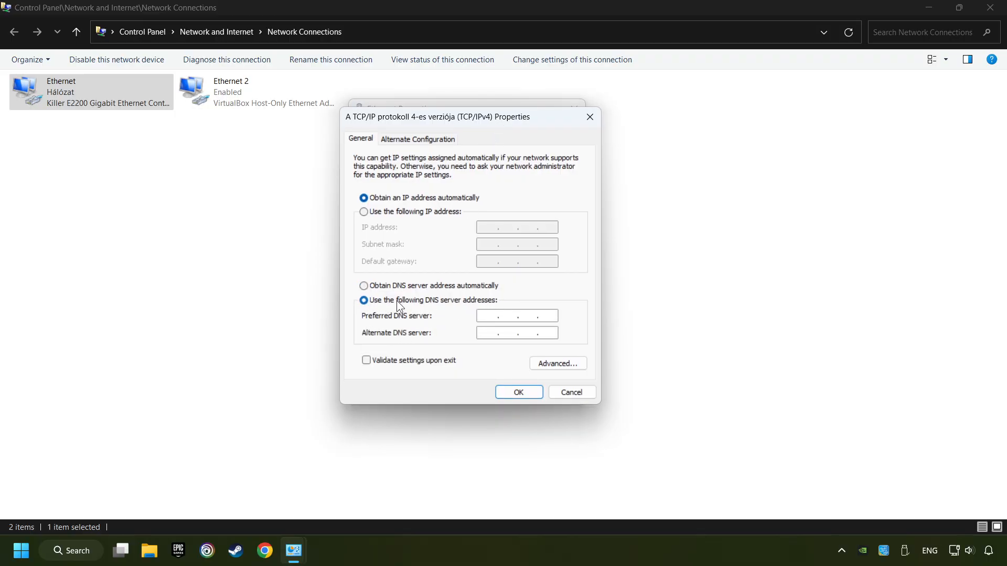
pyautogui.click(516, 316)
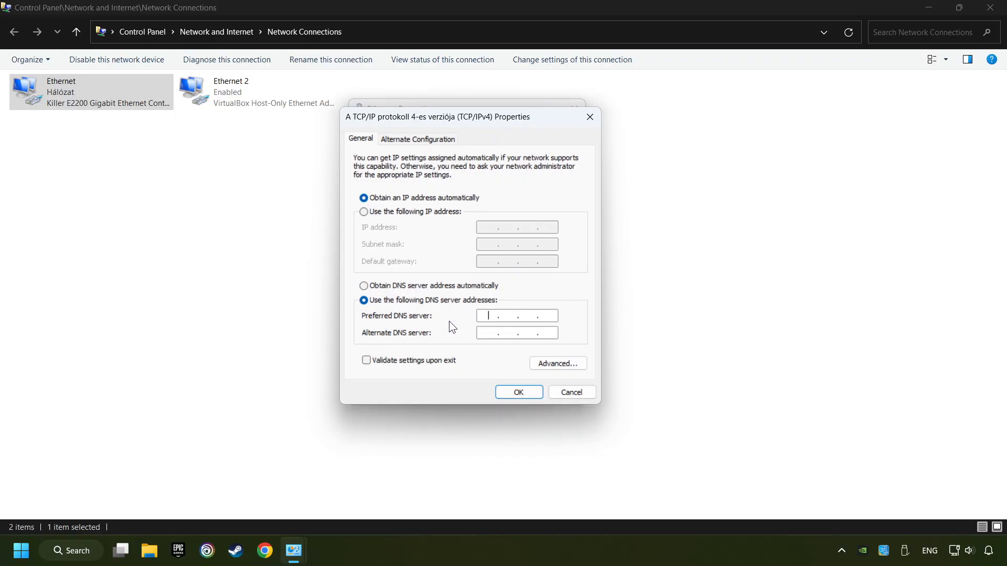
pyautogui.write('8')
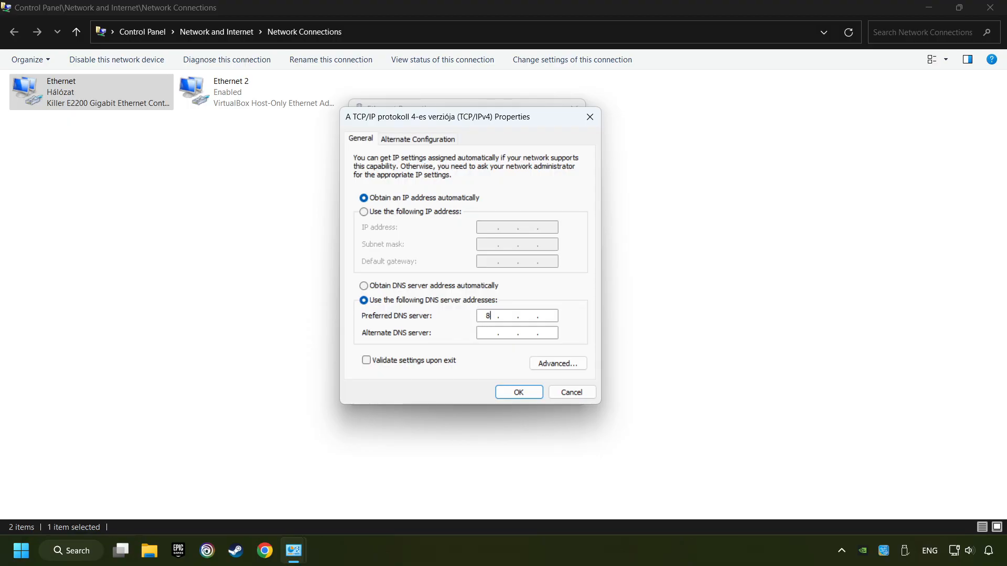
pyautogui.write('8.8.8')
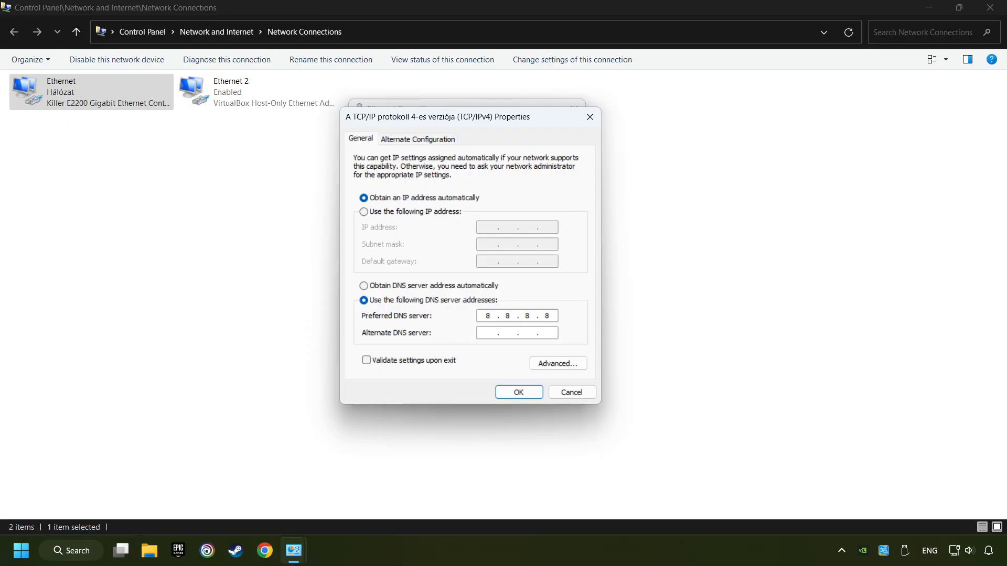
pyautogui.click(516, 333)
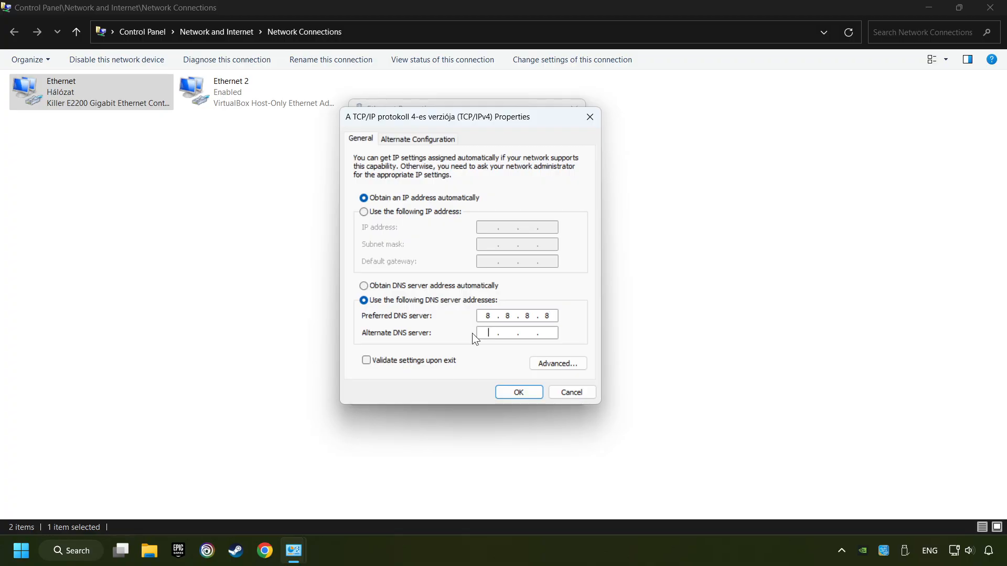
pyautogui.write('8.8')
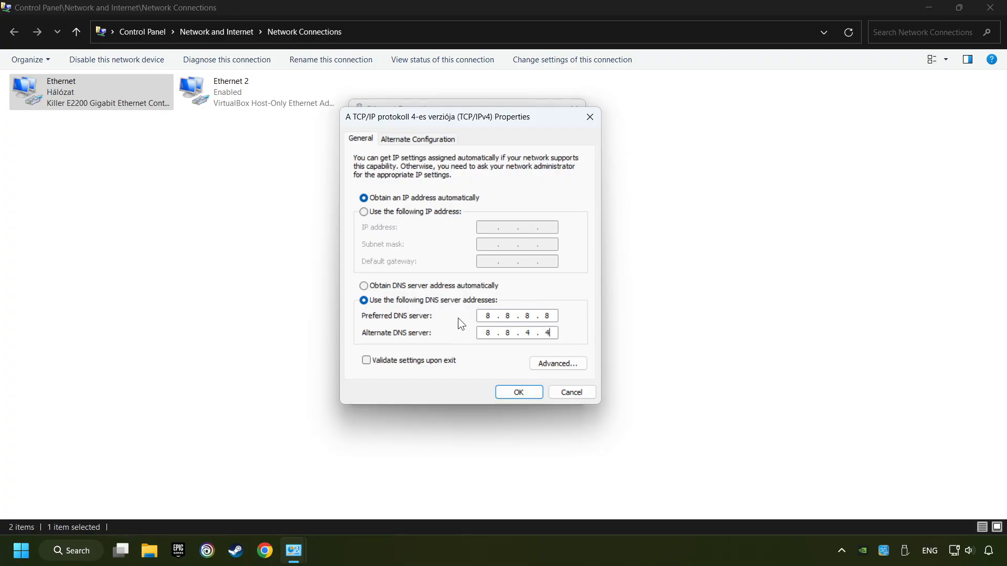
# Save the DNS settings, close Ethernet Properties and the network connections window.
pyautogui.click(517, 393)
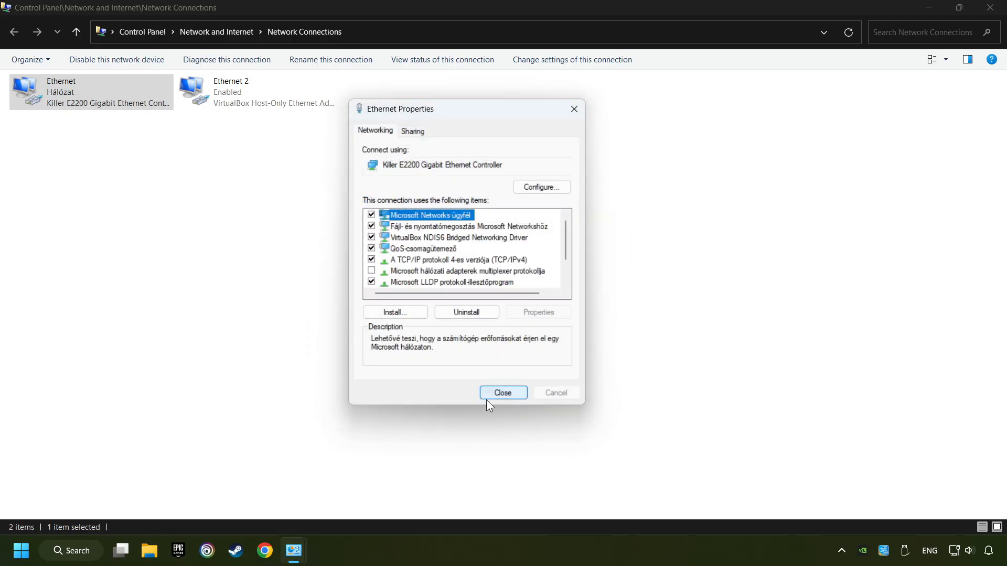
pyautogui.click(502, 393)
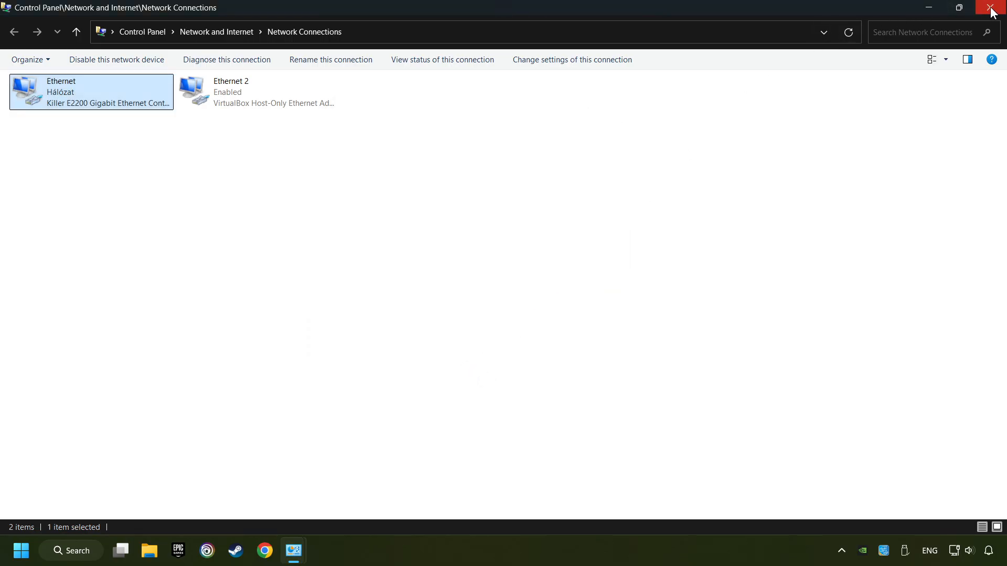
pyautogui.click(13, 32)
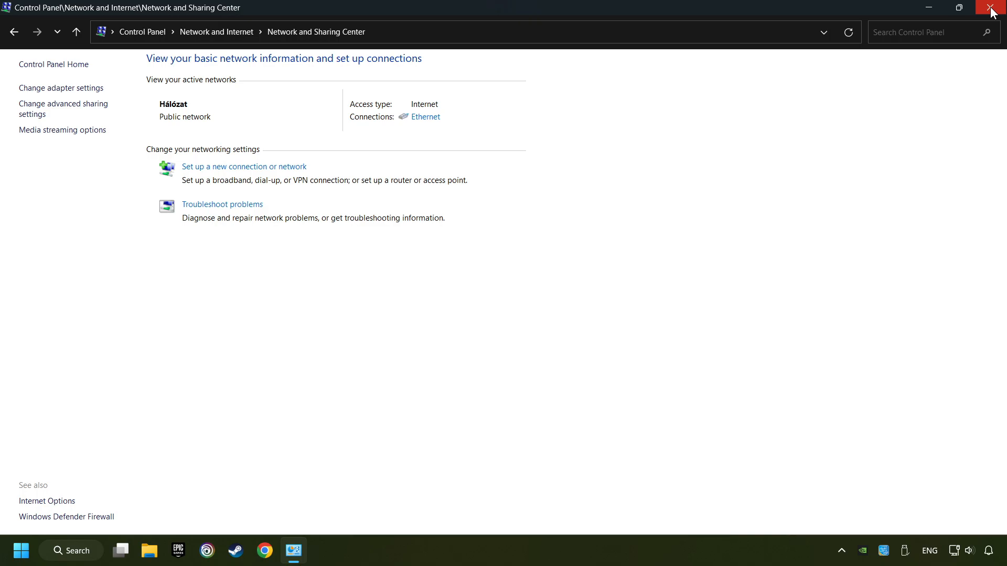